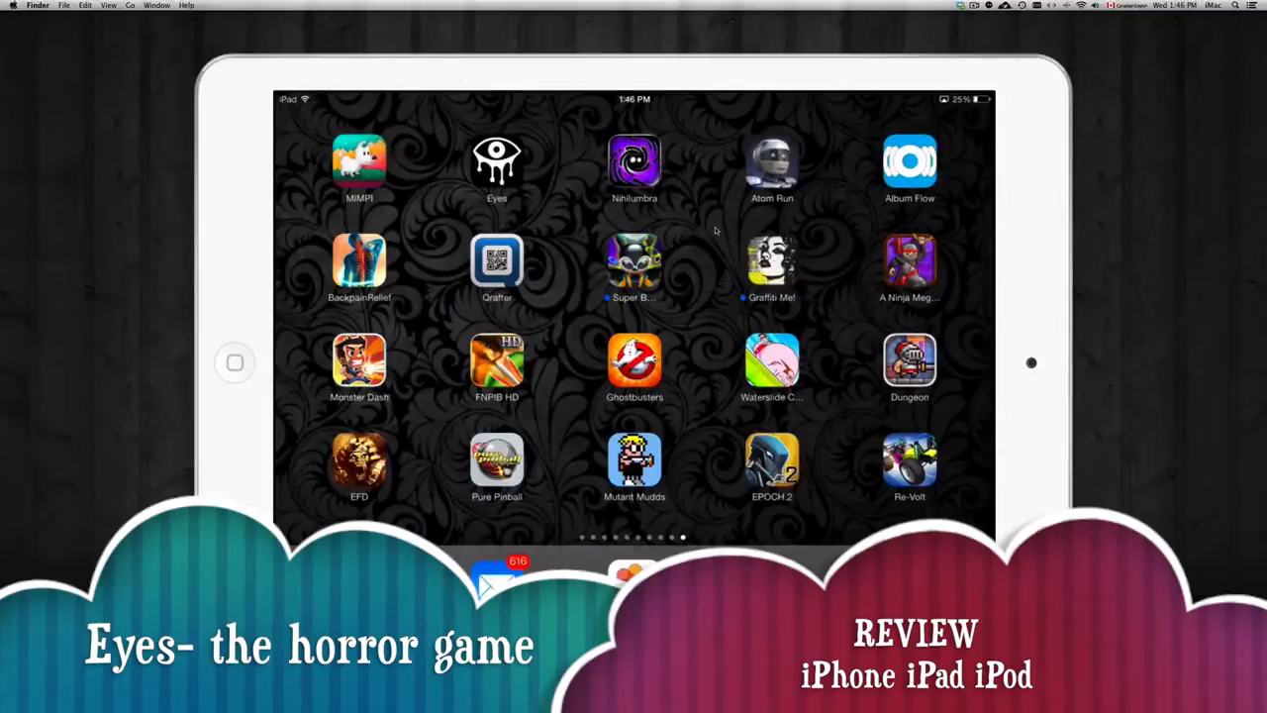
mouse_move(696, 232)
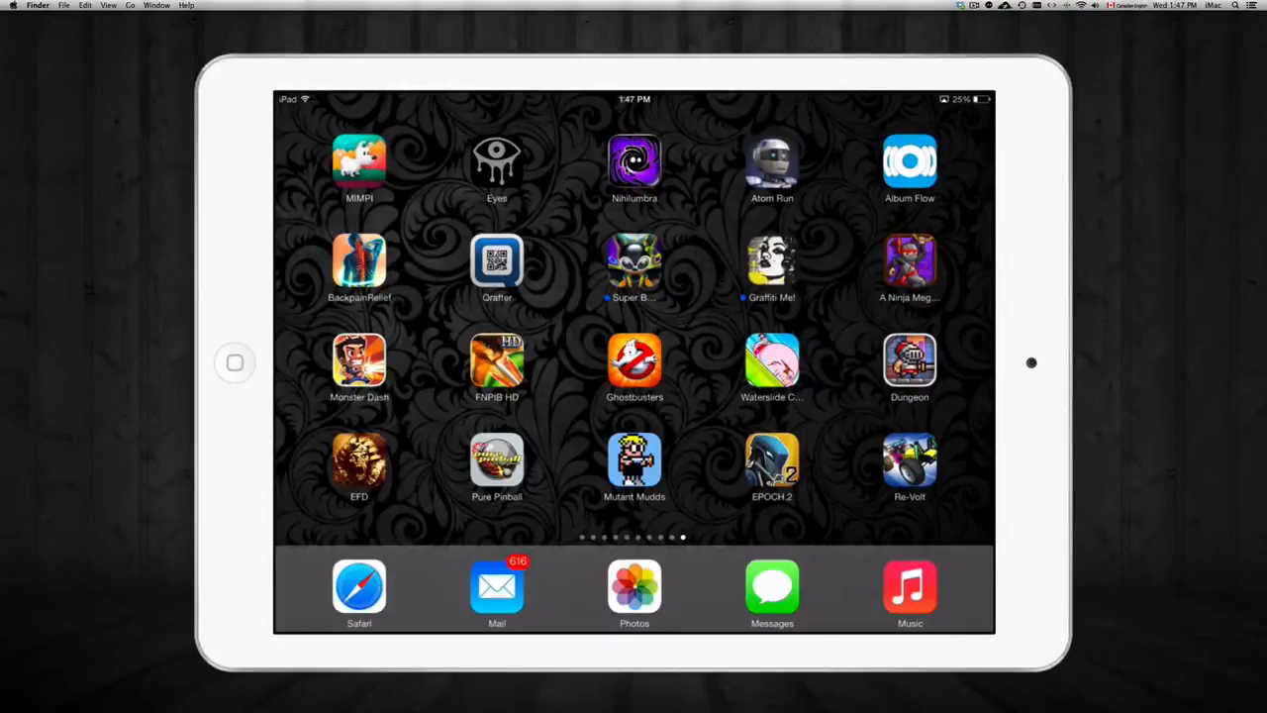
- Launch Eyes, skip the instructions, and explore on normal until a monster catches you
click(496, 160)
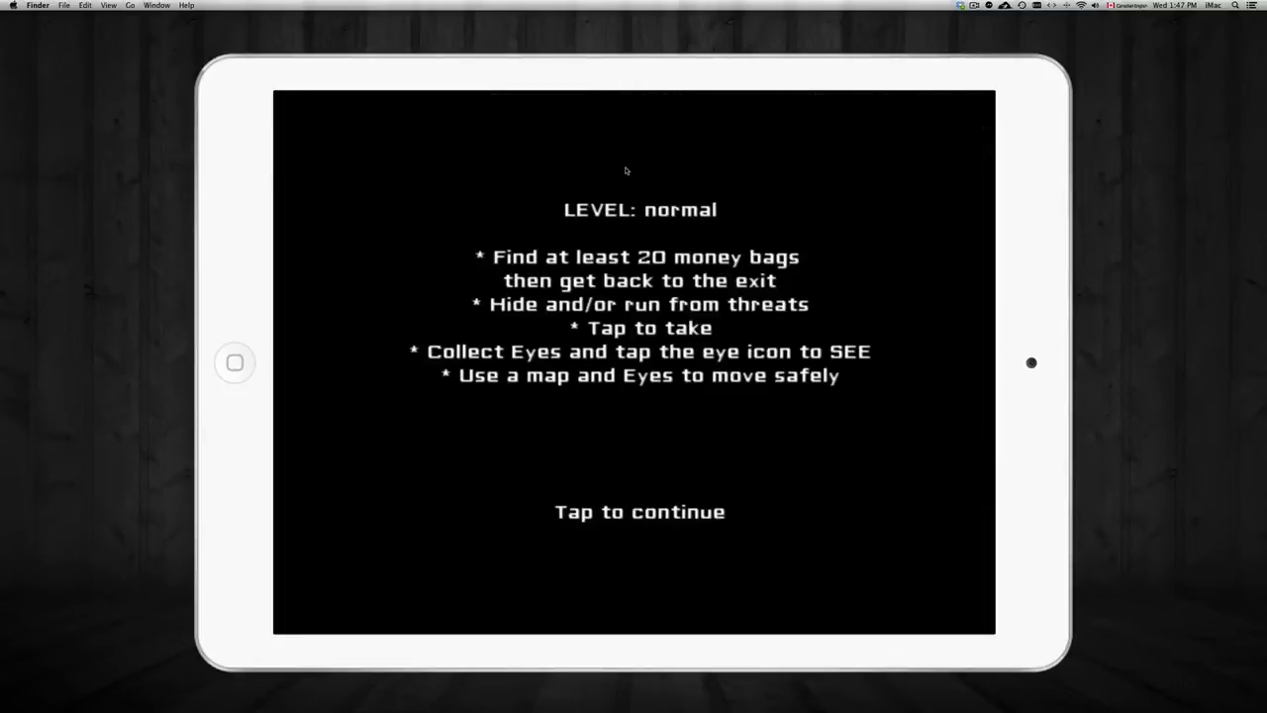
click(639, 512)
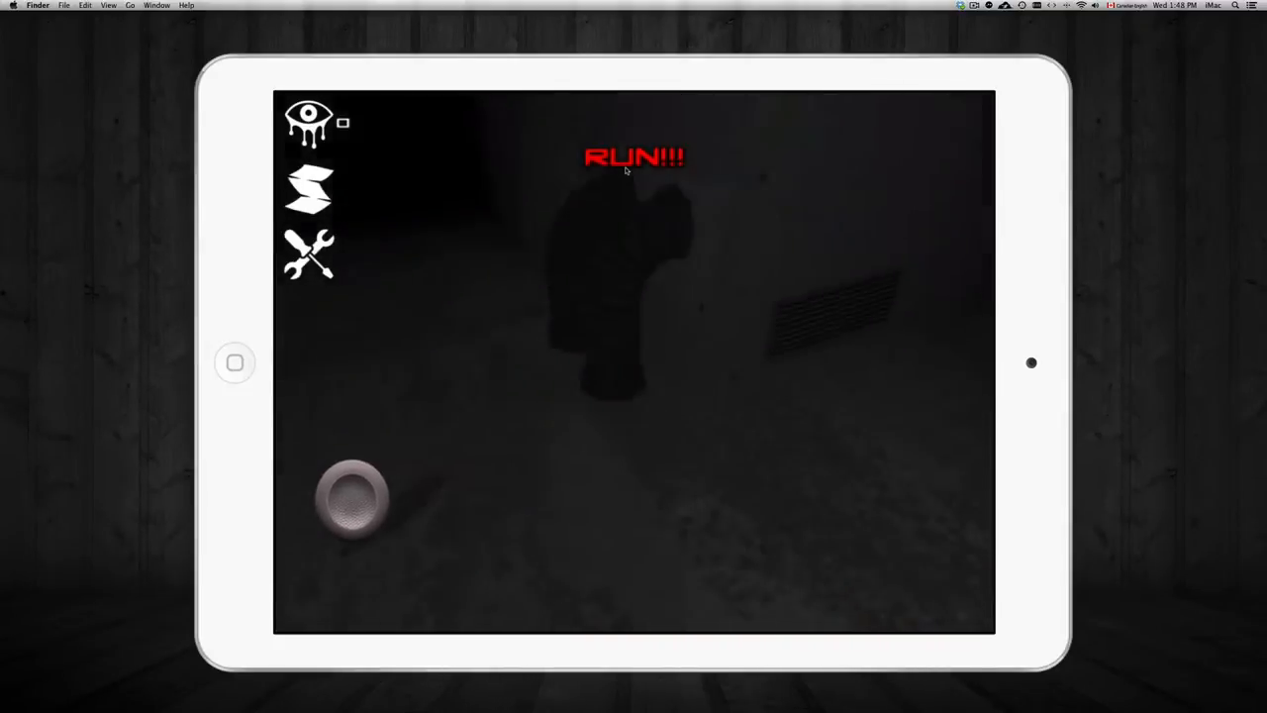
drag(351, 498, 381, 529)
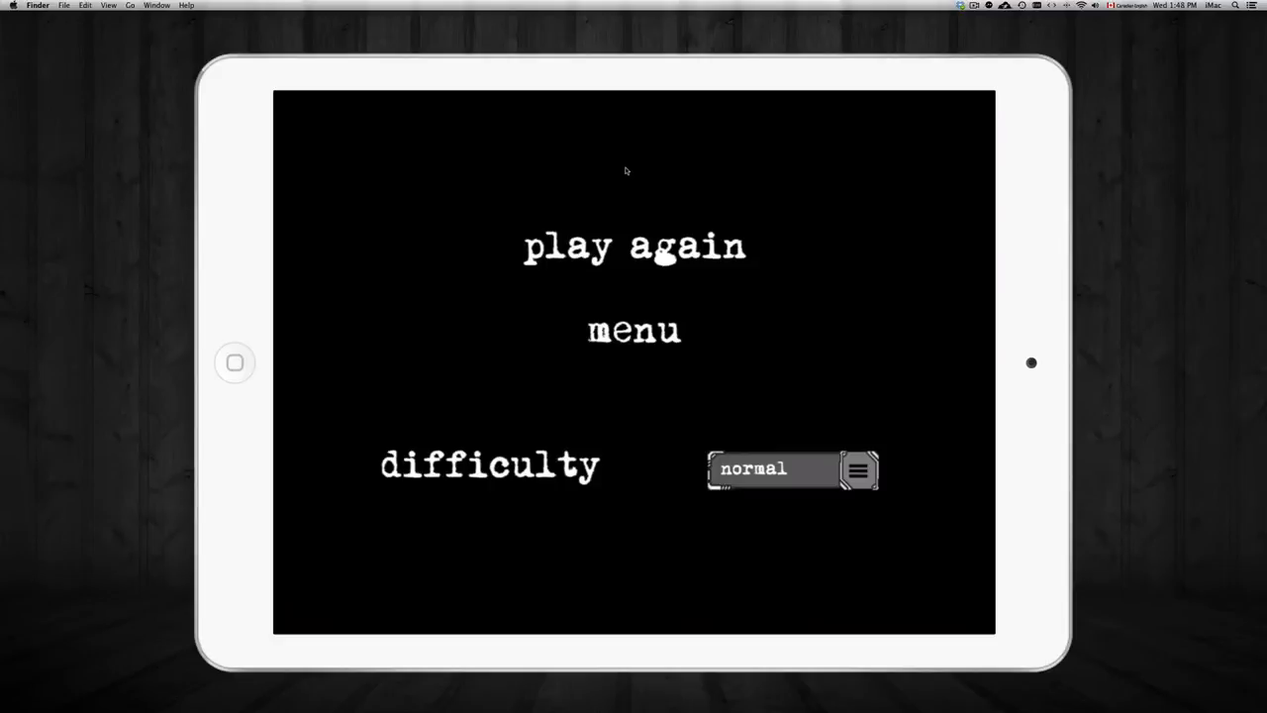
- Change the difficulty dropdown to hard and start a new round
click(792, 468)
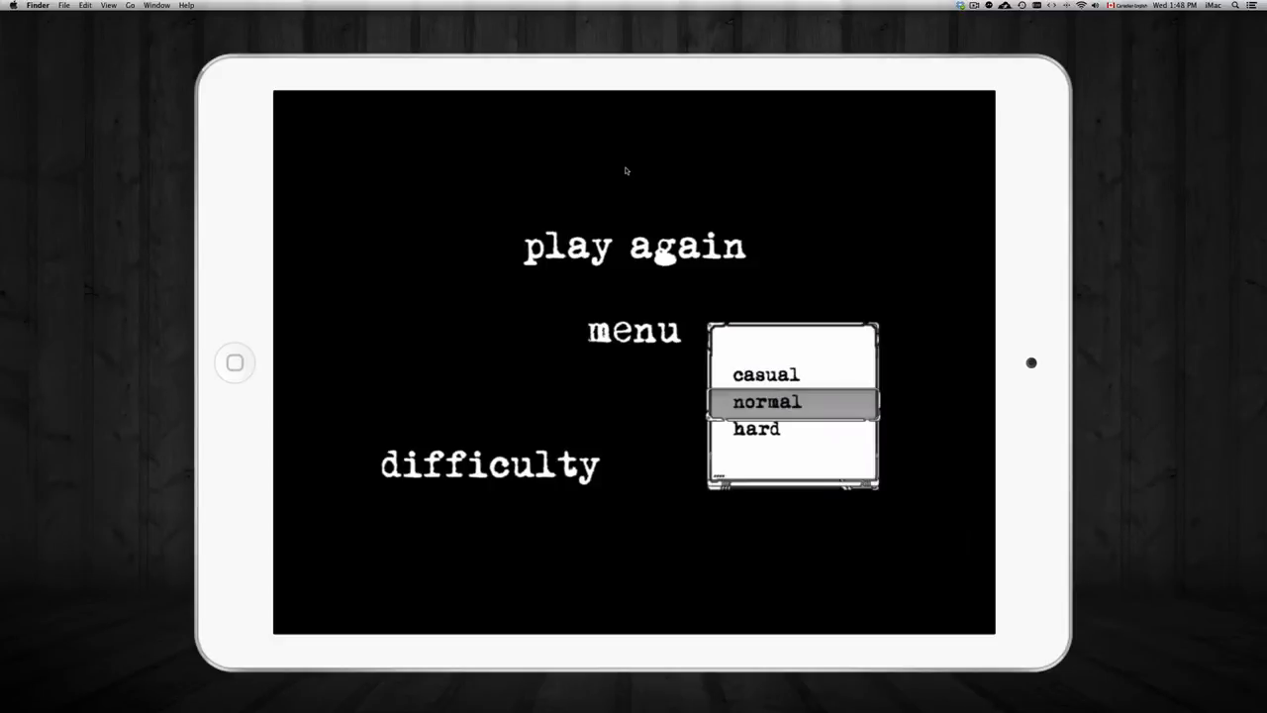
click(758, 429)
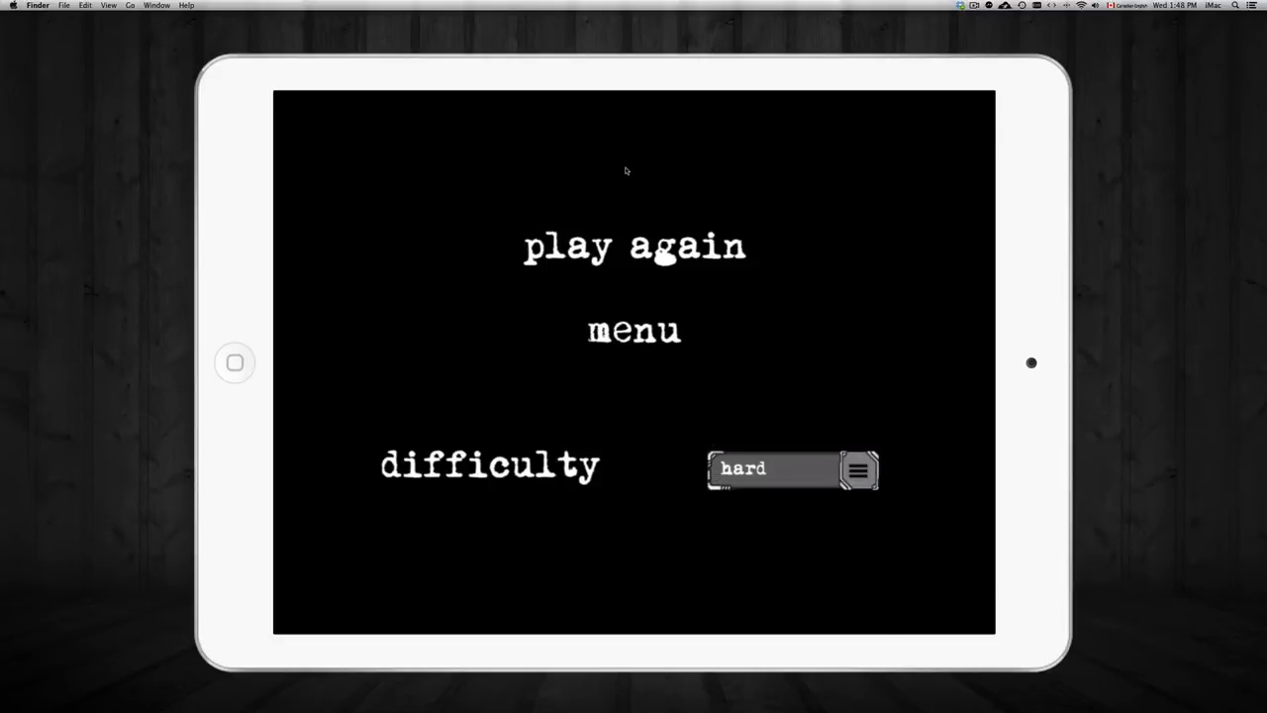
click(634, 246)
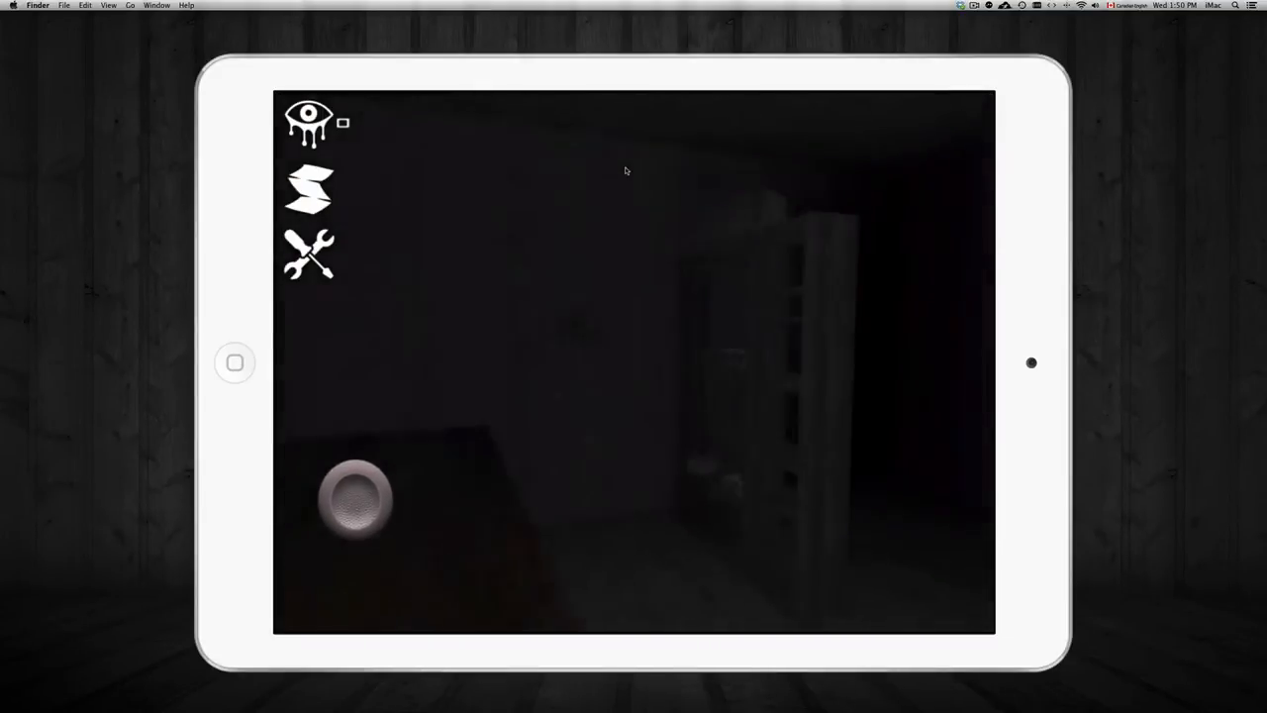
- Look around the dim room's closed doorways while carrying three eyes
click(308, 120)
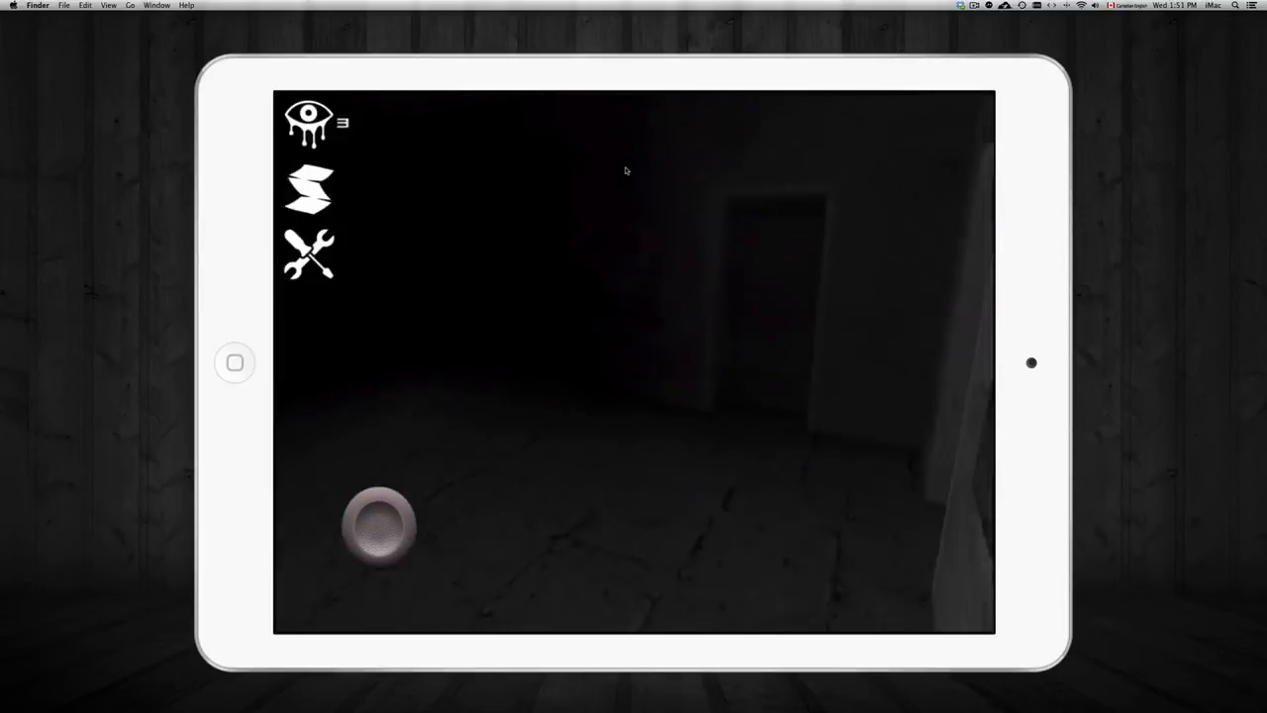
drag(379, 525, 352, 500)
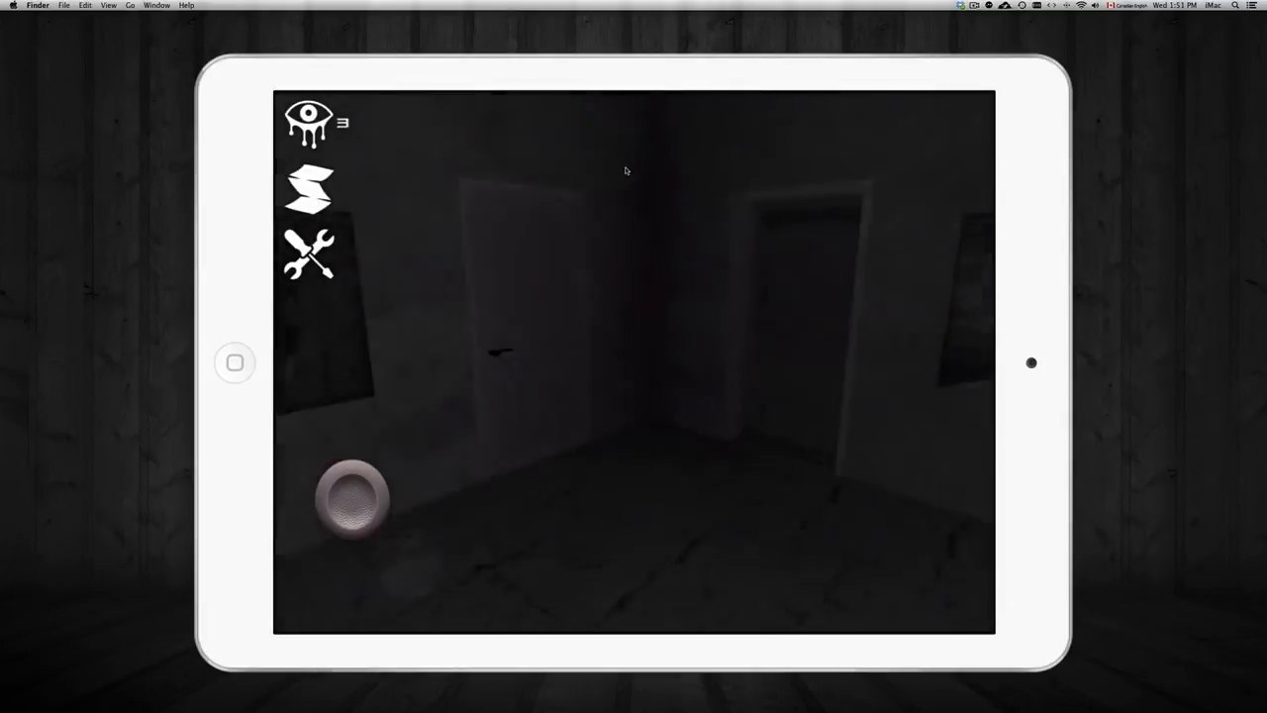